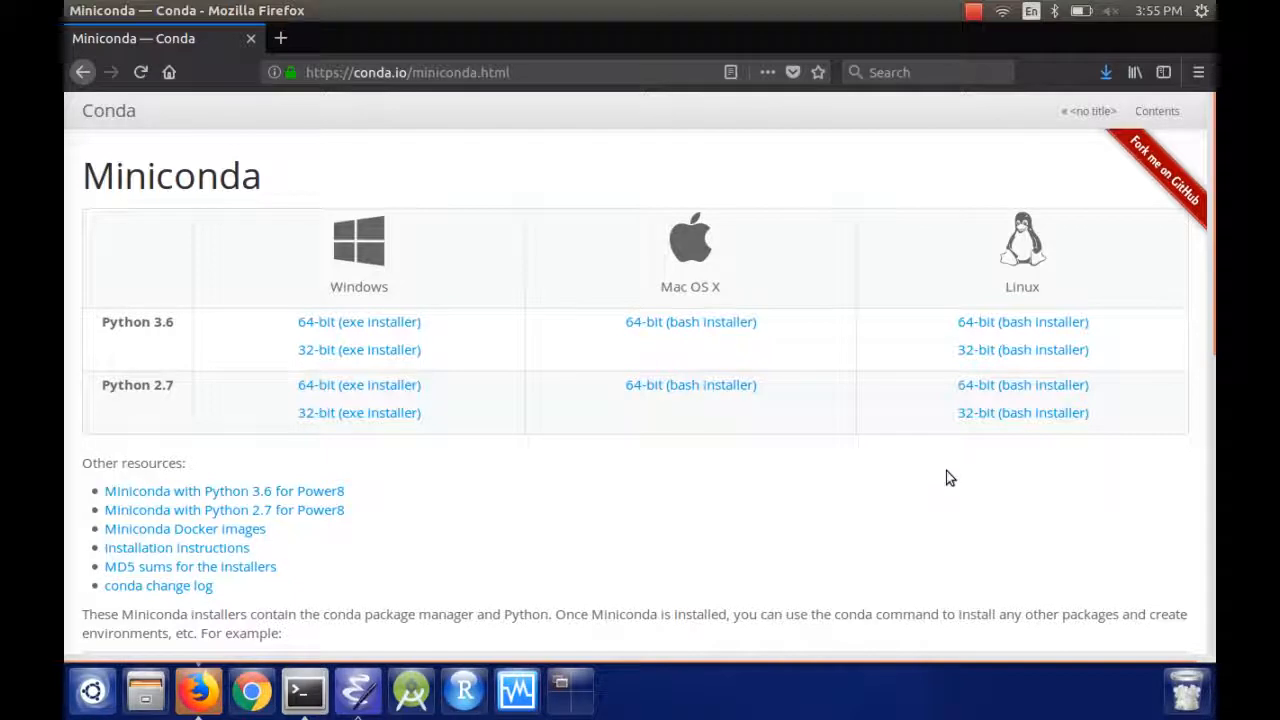
- Download the 64-bit Linux Python 3.6 Miniconda installer and list it in Downloads from a terminal
{"action": "left_click", "coordinate": [1022, 320]}
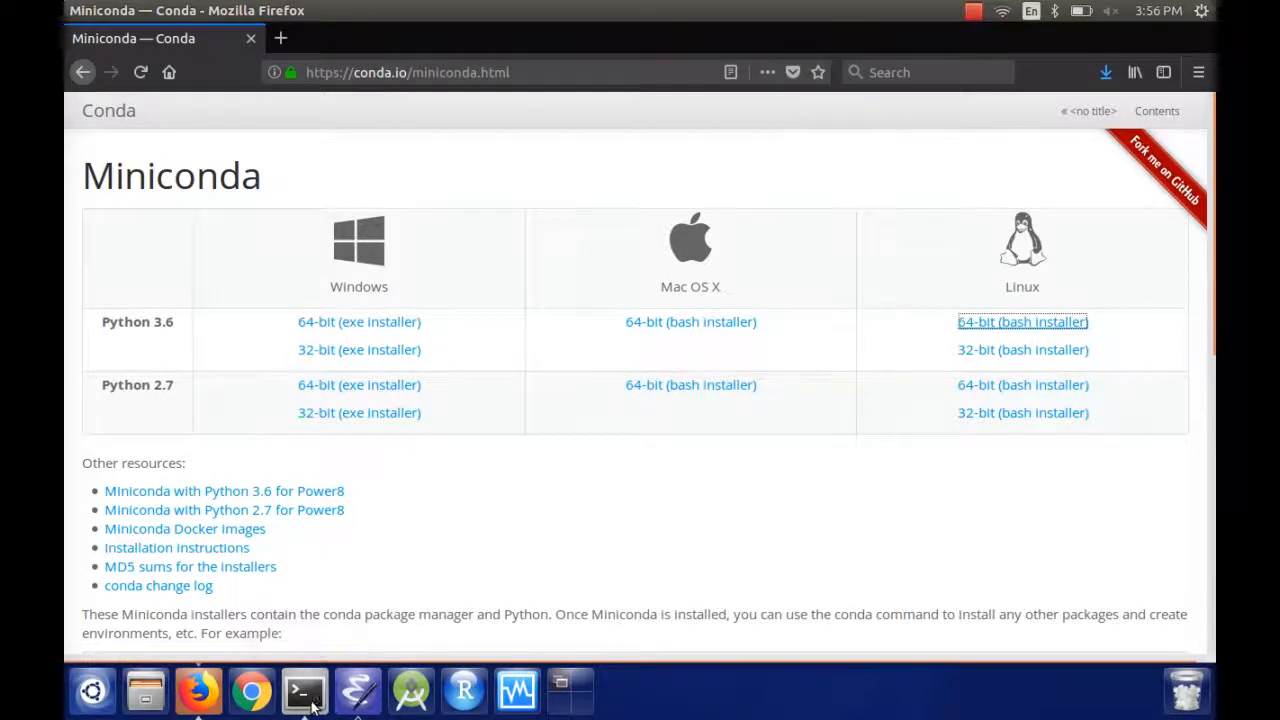
{"action": "left_click", "coordinate": [304, 690]}
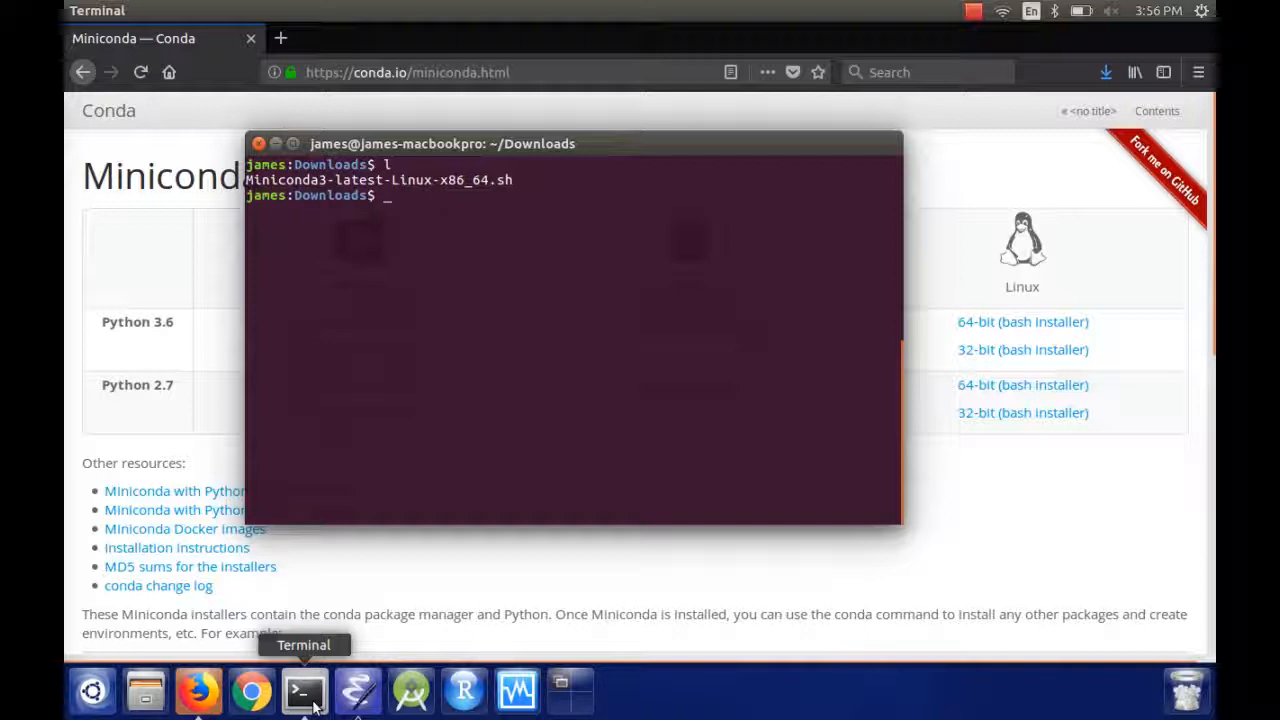
- Make Miniconda3-latest-Linux-x86_64.sh executable with chmod +x and launch the installer
{"action": "type", "text": "chm"}
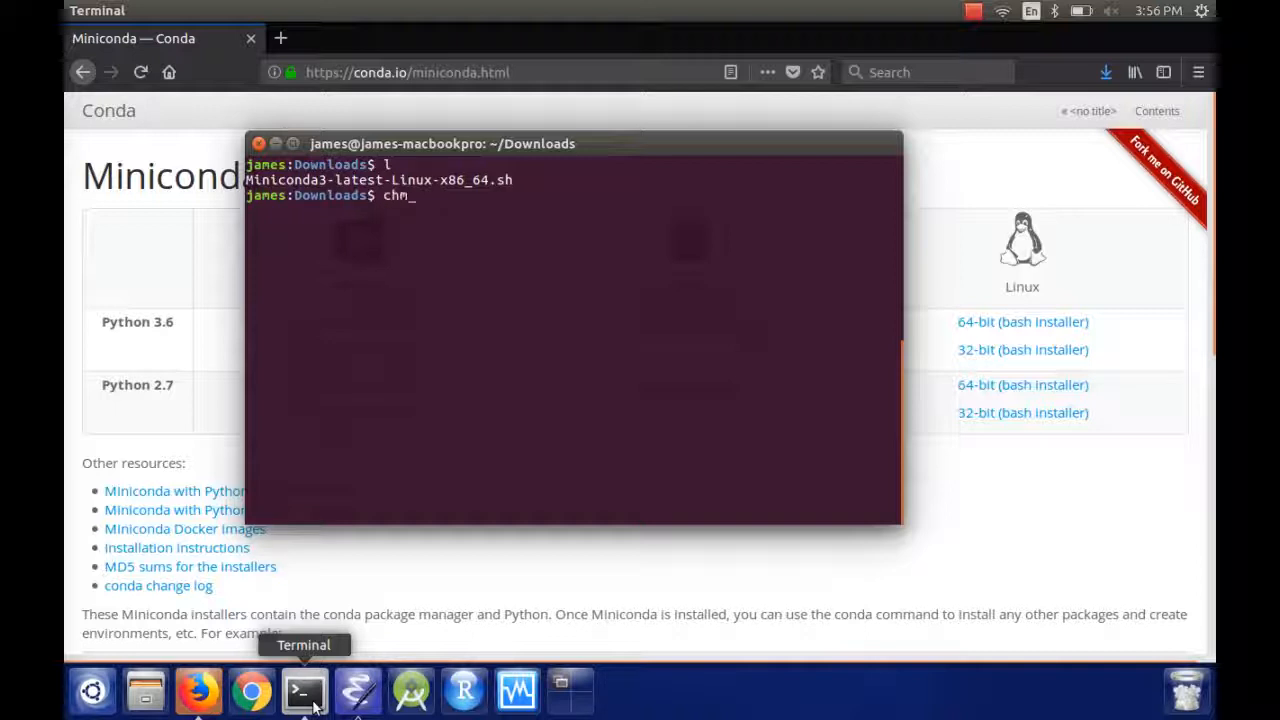
{"action": "type", "text": "od +x Miniconda3-latest-Linux-x86_64.sh"}
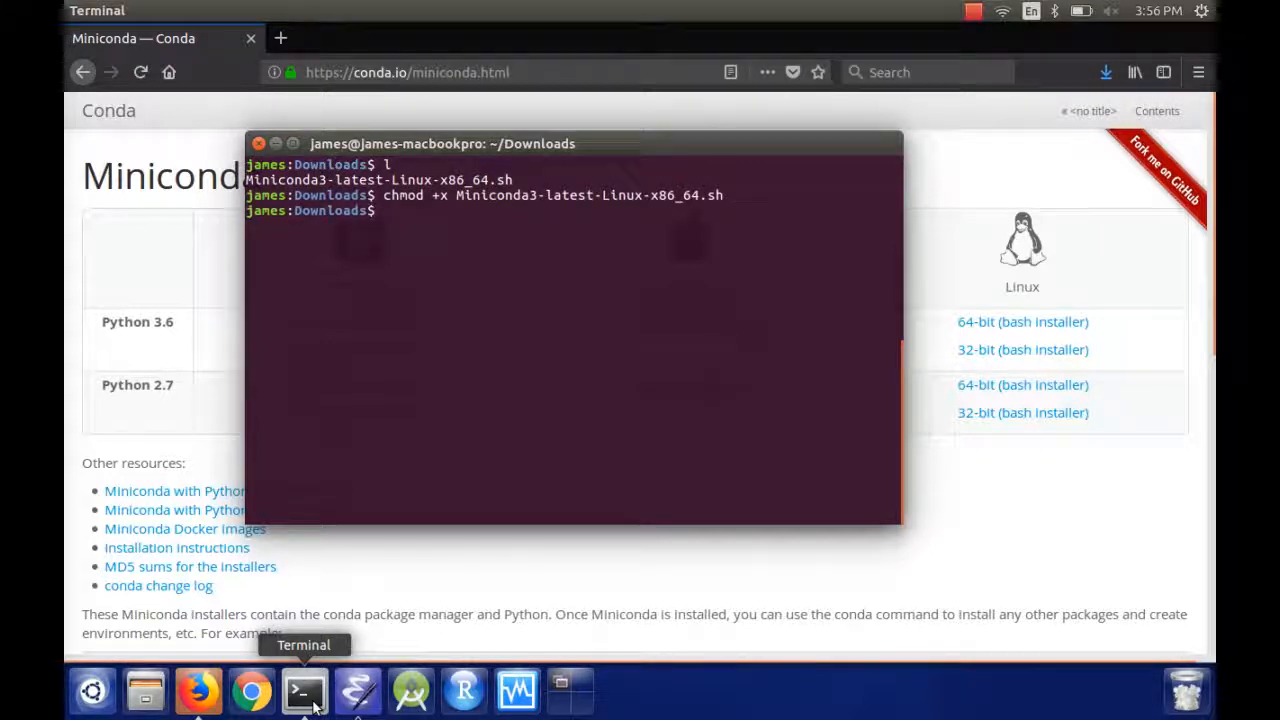
{"action": "type", "text": "./Min"}
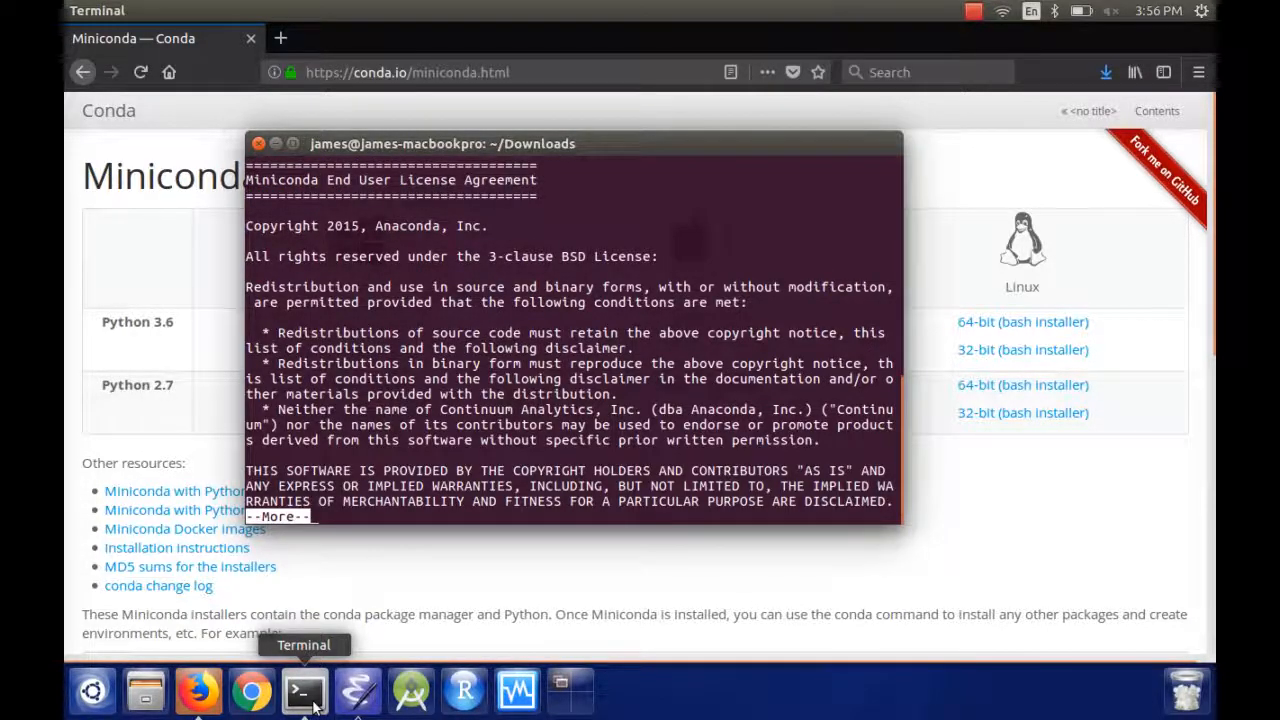
- Page through the Miniconda license and accept it with 'yes' to start package installation
{"action": "key", "text": "space"}
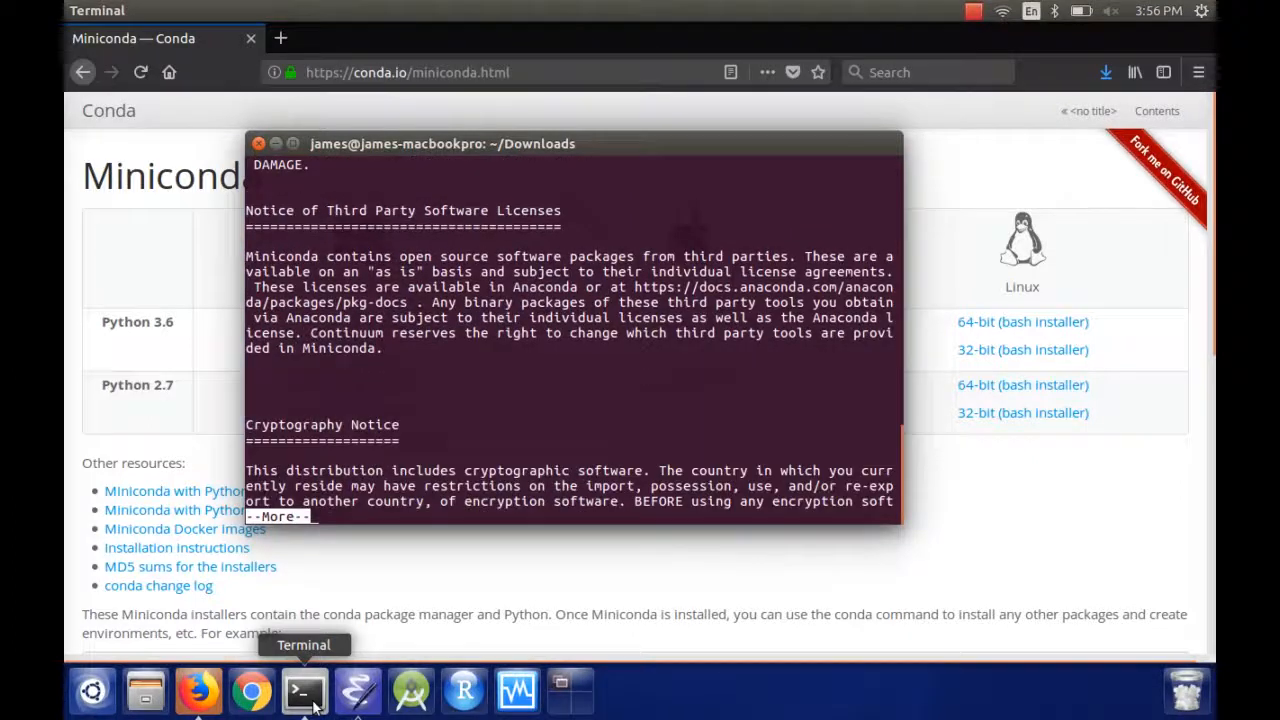
{"action": "key", "text": "space"}
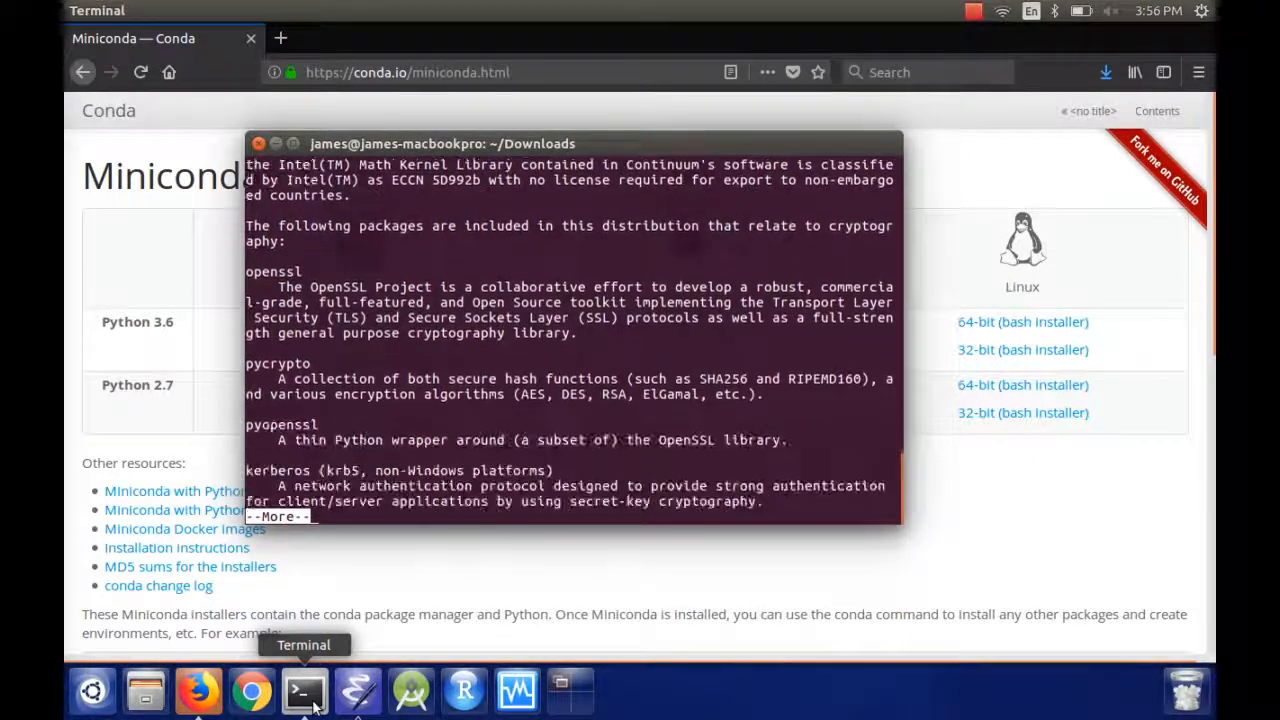
{"action": "type", "text": "yes"}
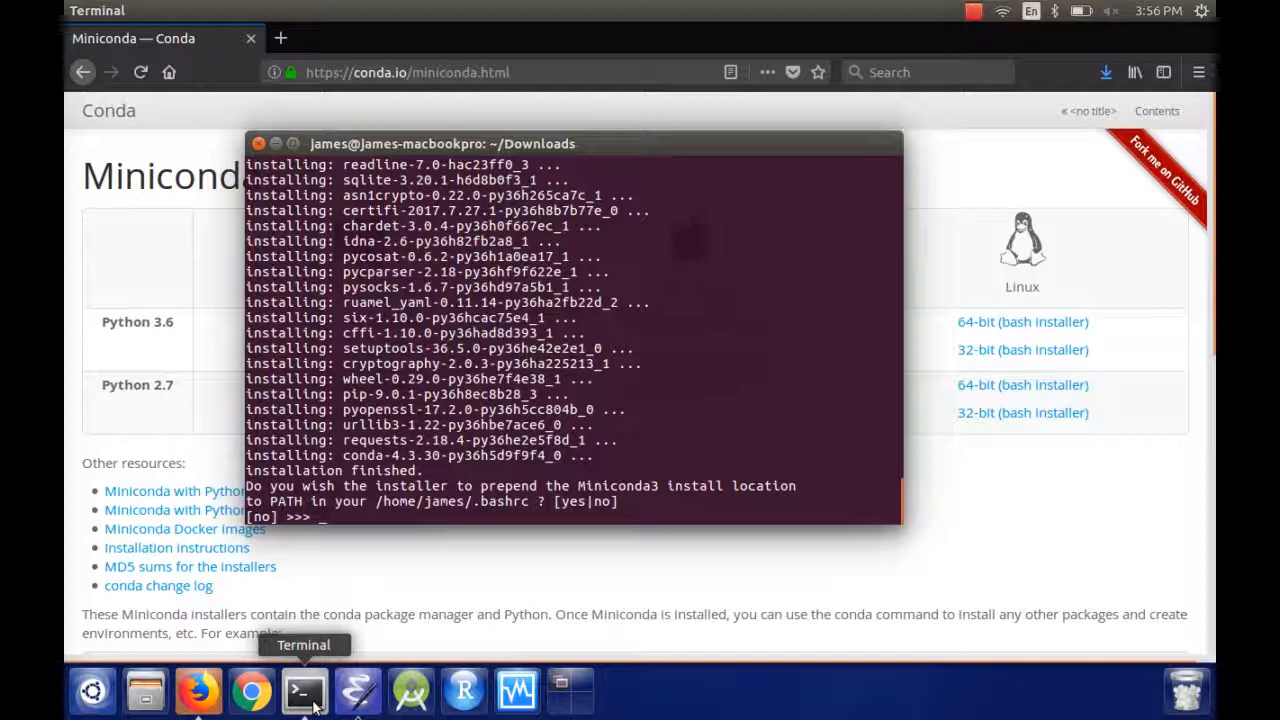
- Answer 'yes' so the installer appends Miniconda3 to PATH in .bashrc
{"action": "type", "text": "yes"}
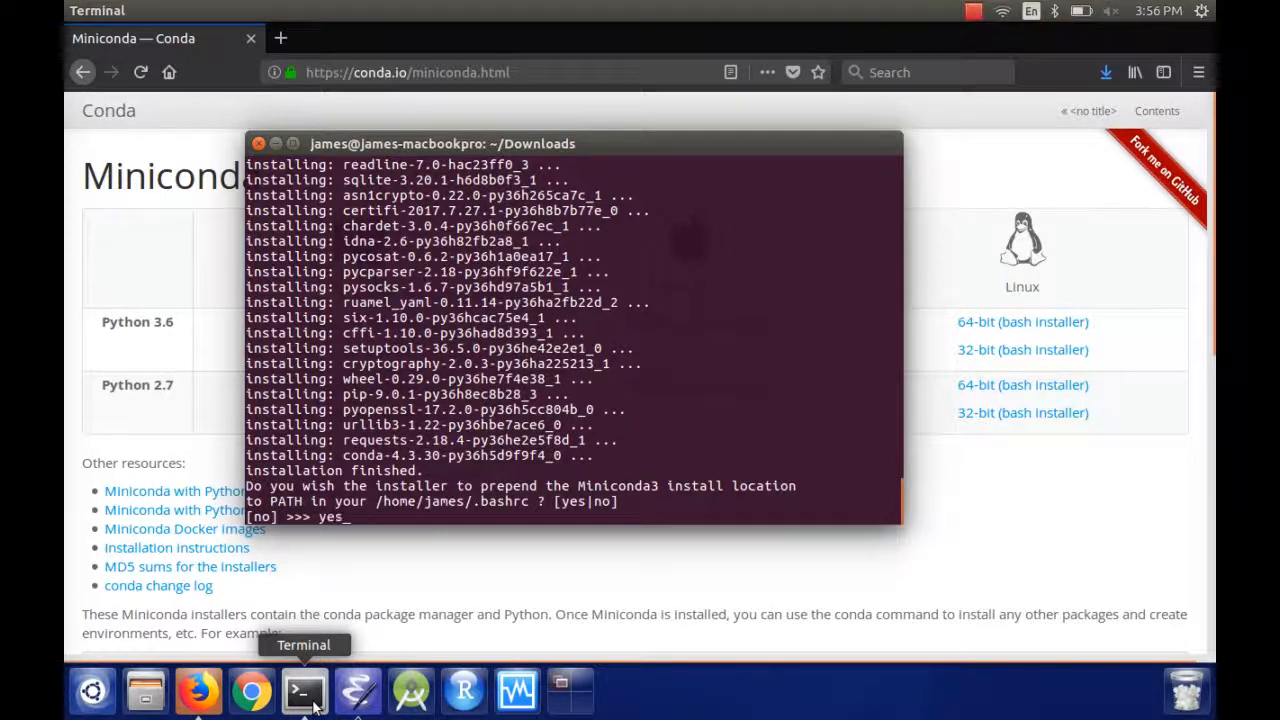
{"action": "key", "text": "Return"}
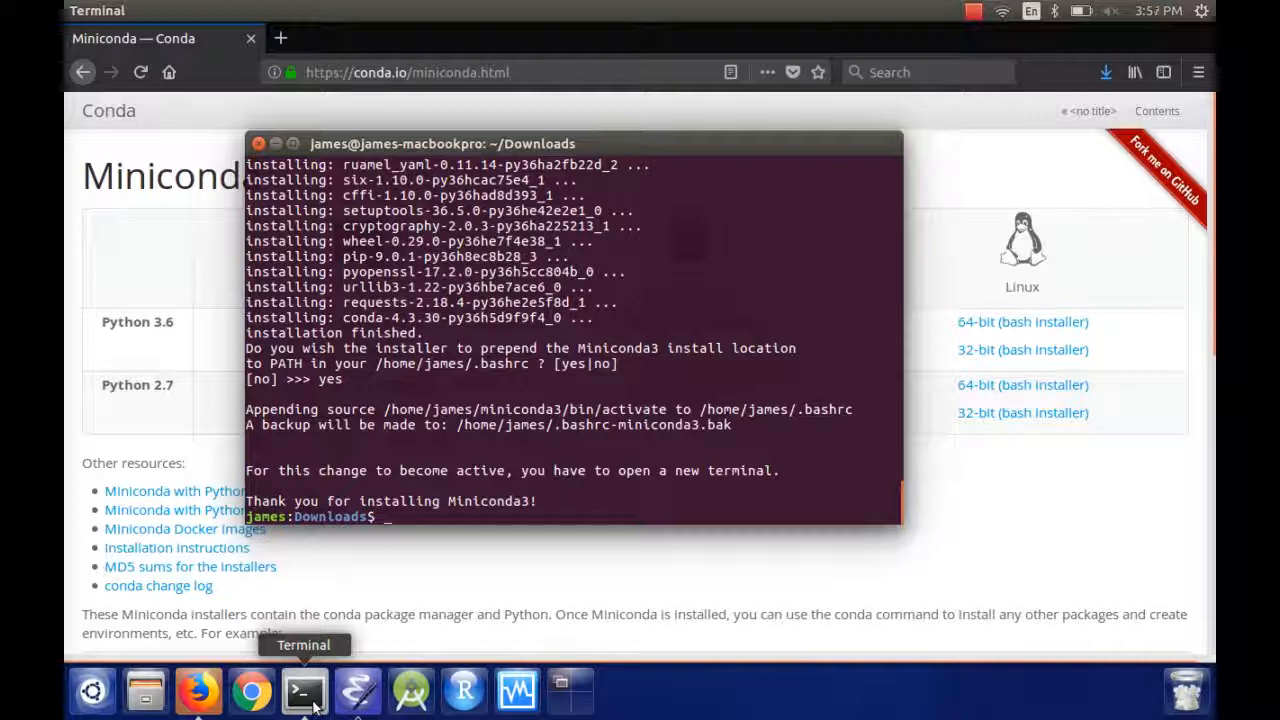
- Reload the shell with source ~/.bashrc and enter the conda command
{"action": "type", "text": "source ~/."}
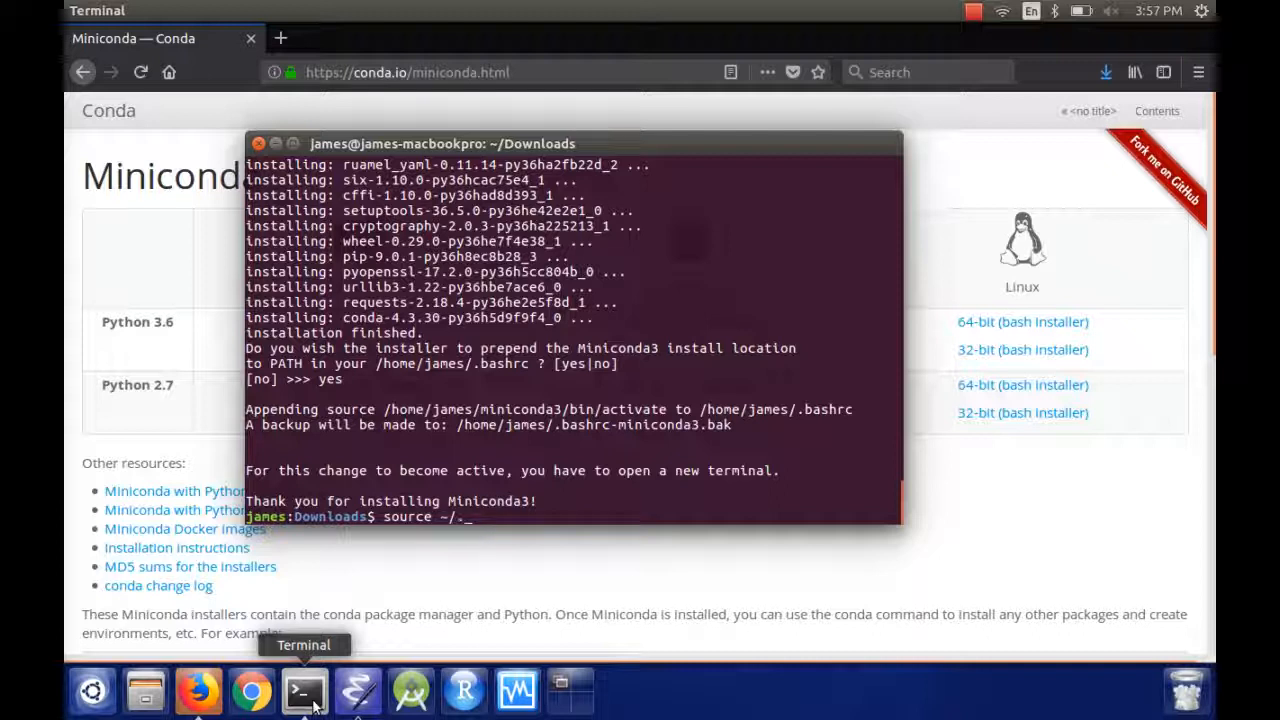
{"action": "type", "text": "bashrc"}
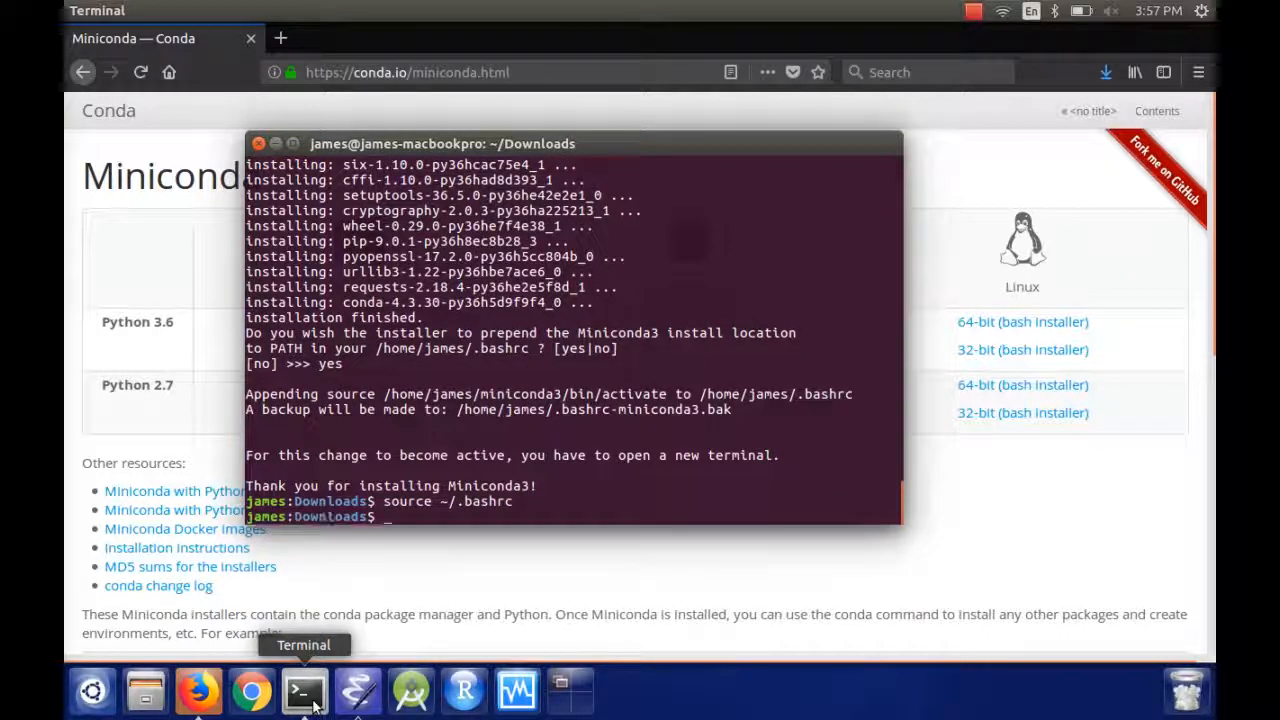
{"action": "type", "text": "conda"}
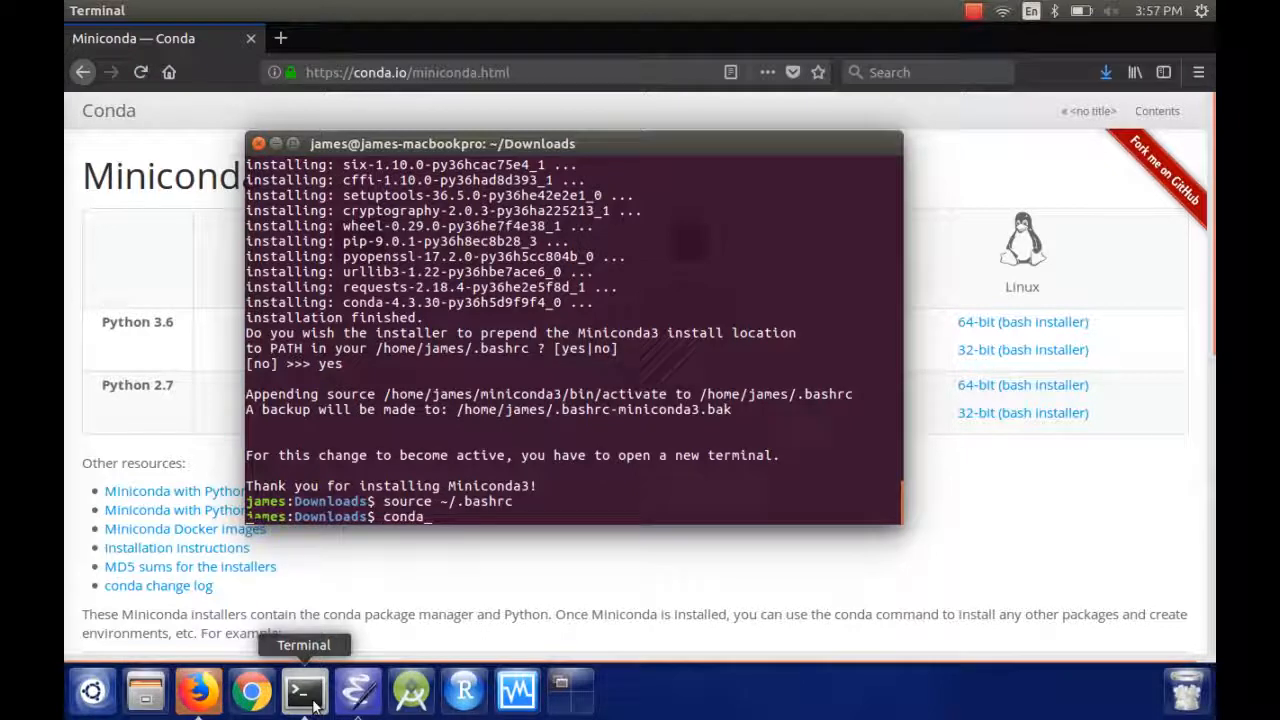